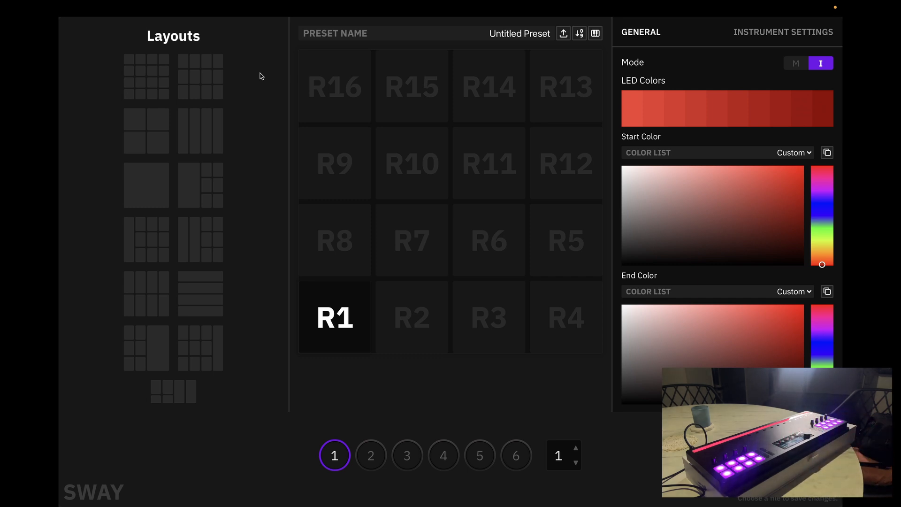
mouse_move(236, 70)
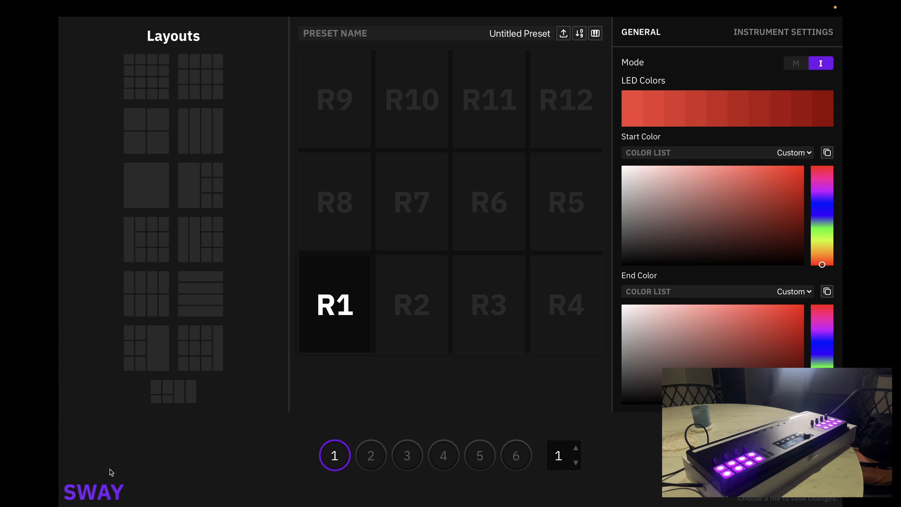
mouse_move(127, 451)
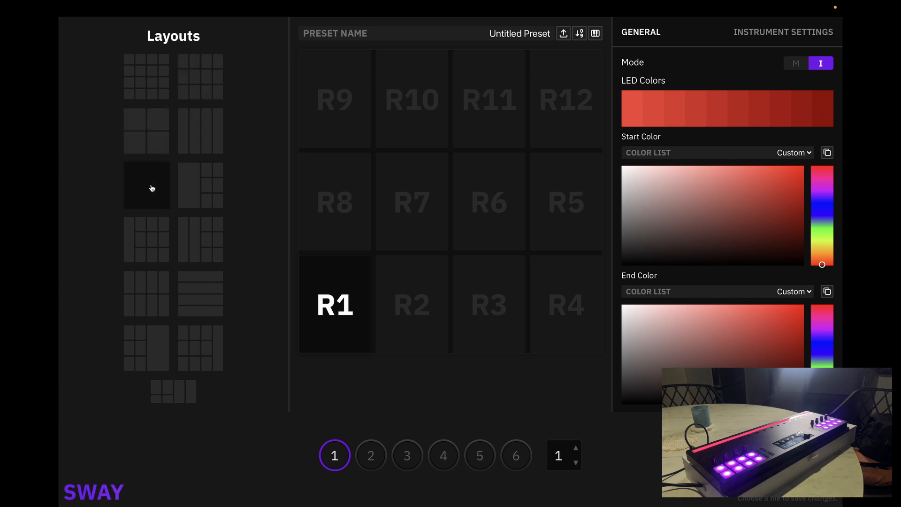
- Switch the preset to the single large pad layout, making R1 one full-size modulation region
left_click(795, 63)
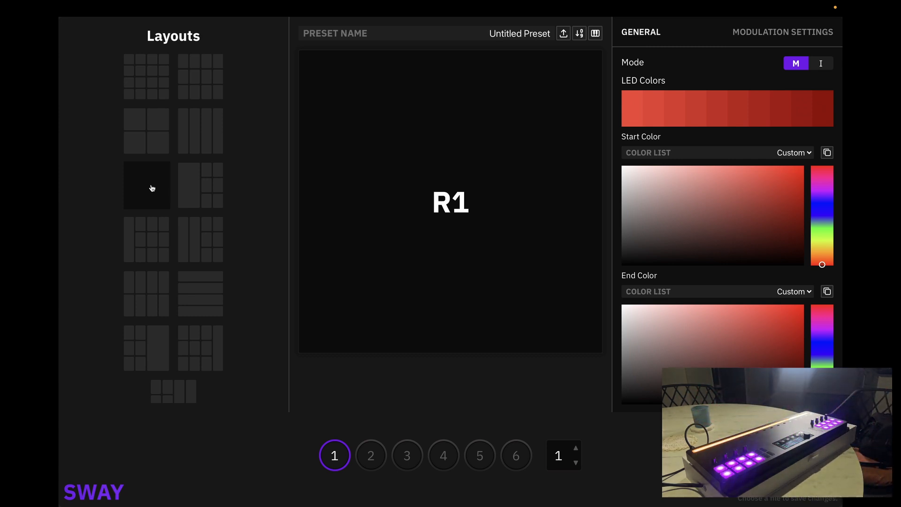
mouse_move(160, 175)
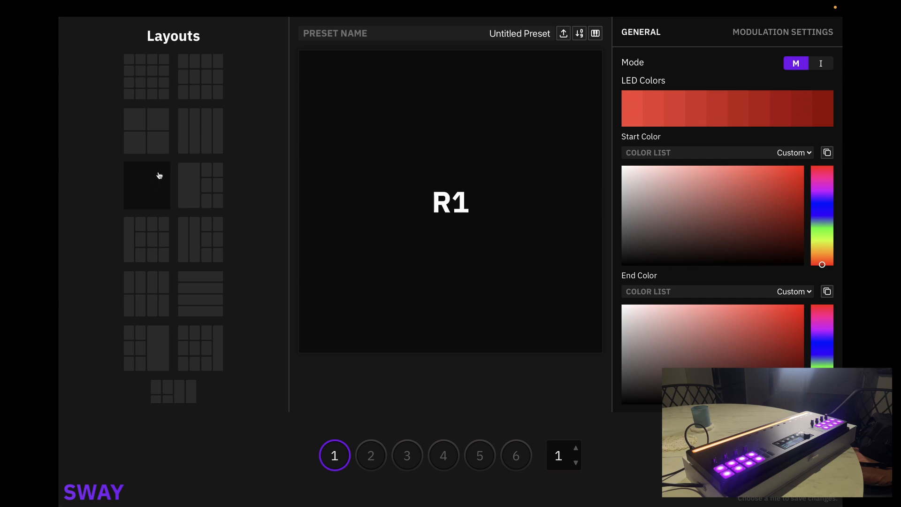
mouse_move(149, 188)
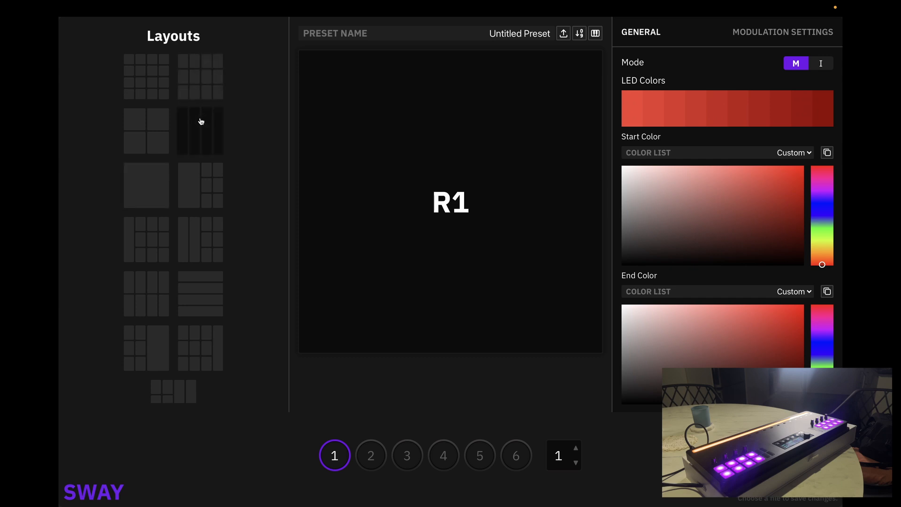
mouse_move(168, 111)
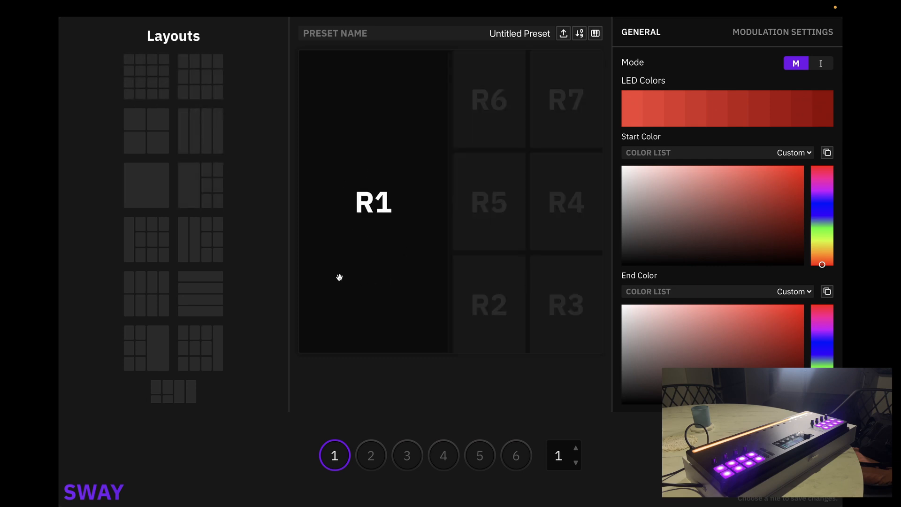
mouse_move(361, 244)
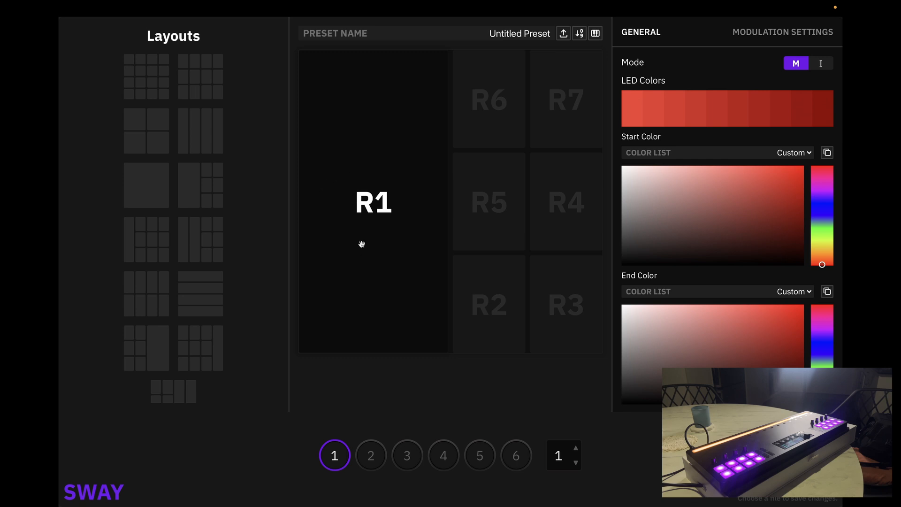
mouse_move(566, 202)
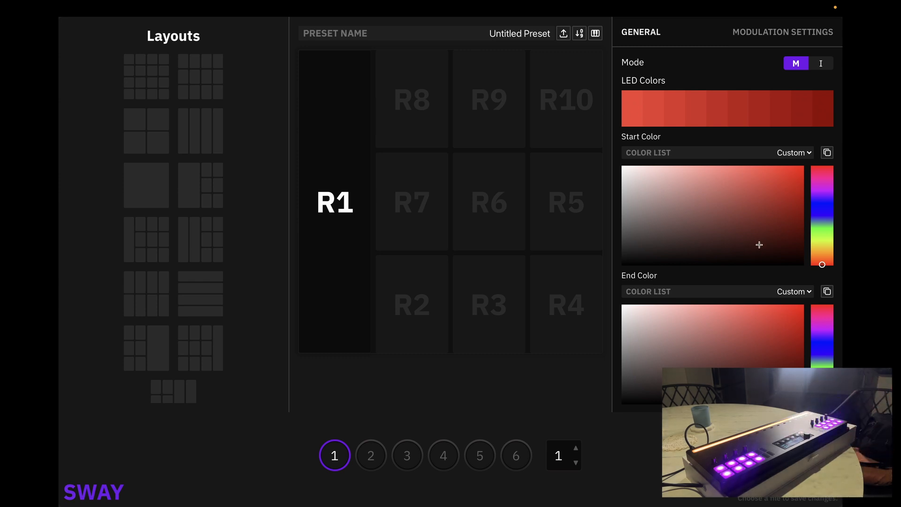
- Pick an LED gradient colour, then switch to the twelve-pad 3×4 layout
left_click(803, 166)
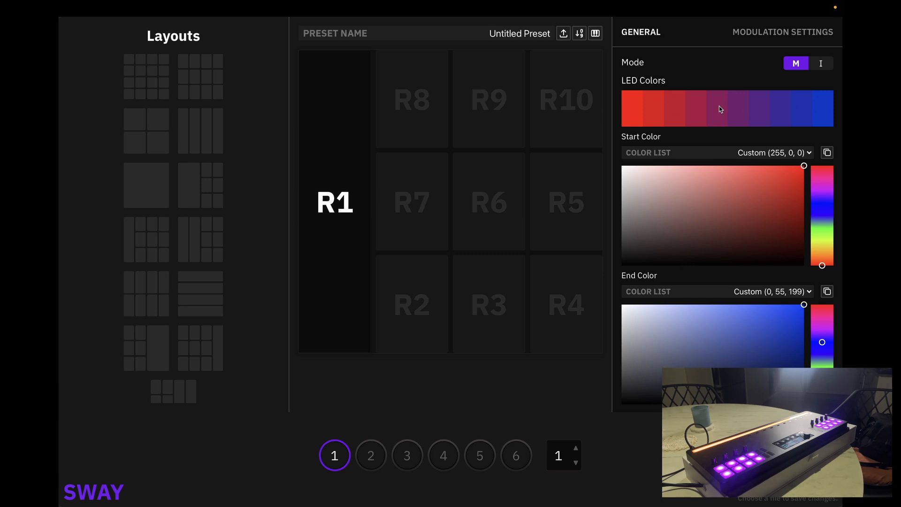
left_click(821, 62)
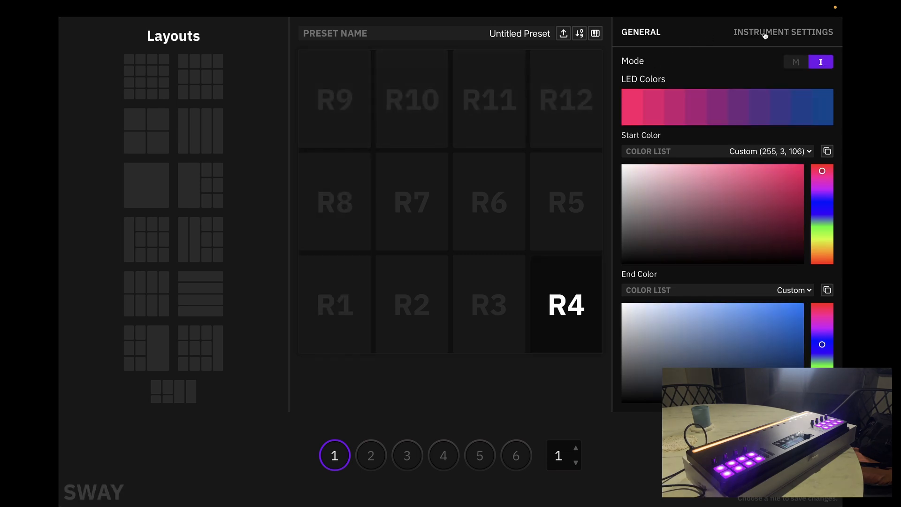
- Show R4's note, chord and expression options (root unset, octave 2)
left_click(783, 33)
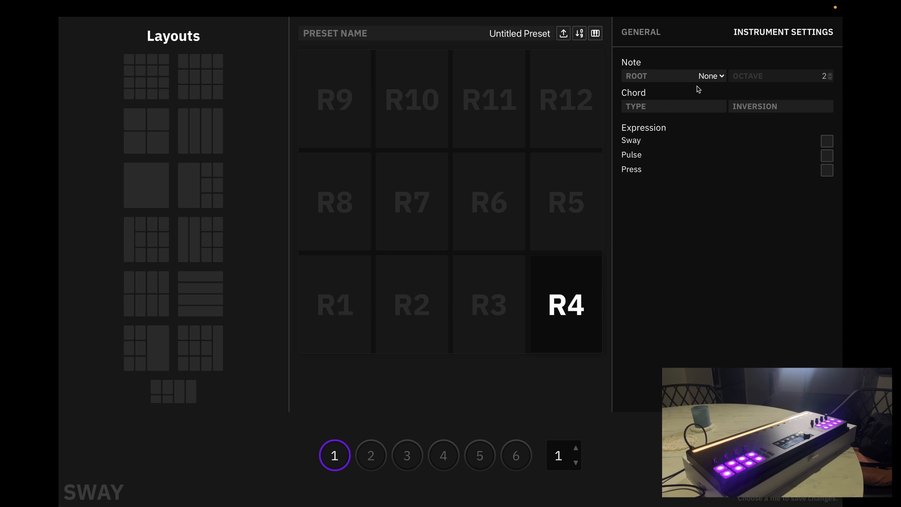
mouse_move(615, 225)
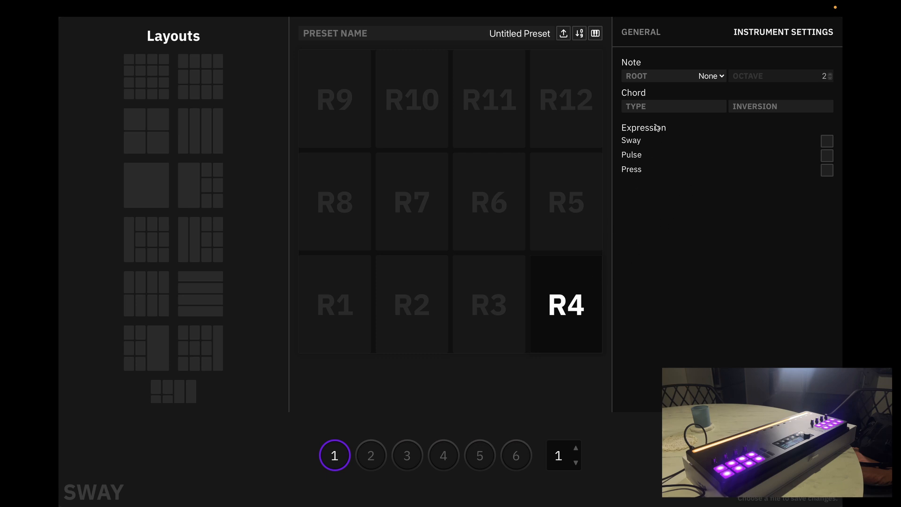
mouse_move(643, 186)
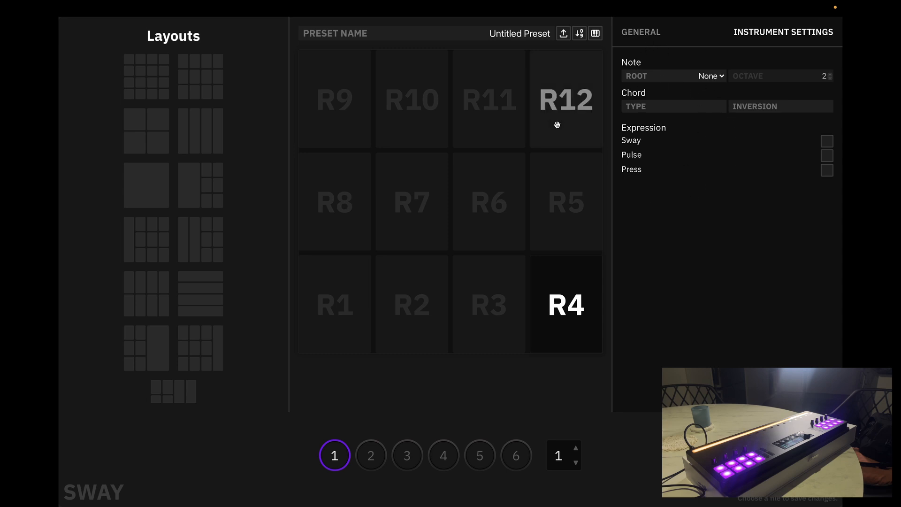
mouse_move(673, 201)
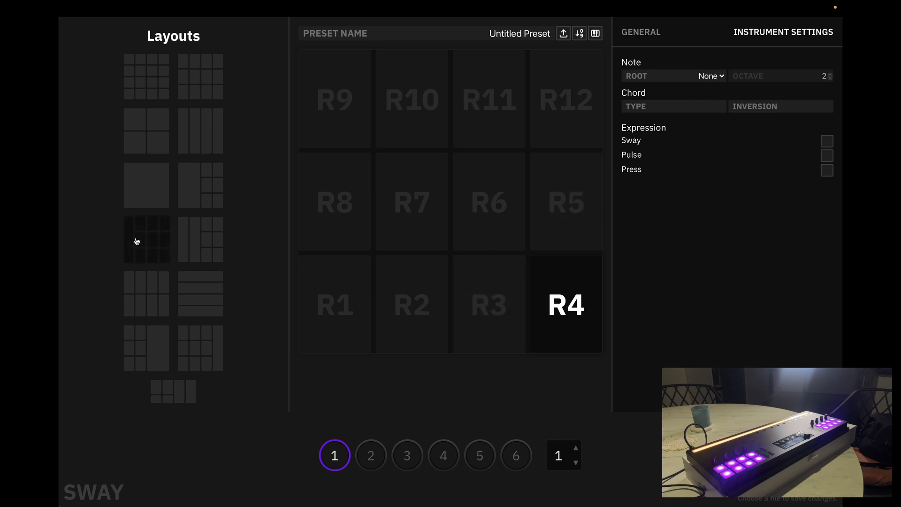
- Switch to the single large pad layout to view R1's modulation settings
left_click(146, 184)
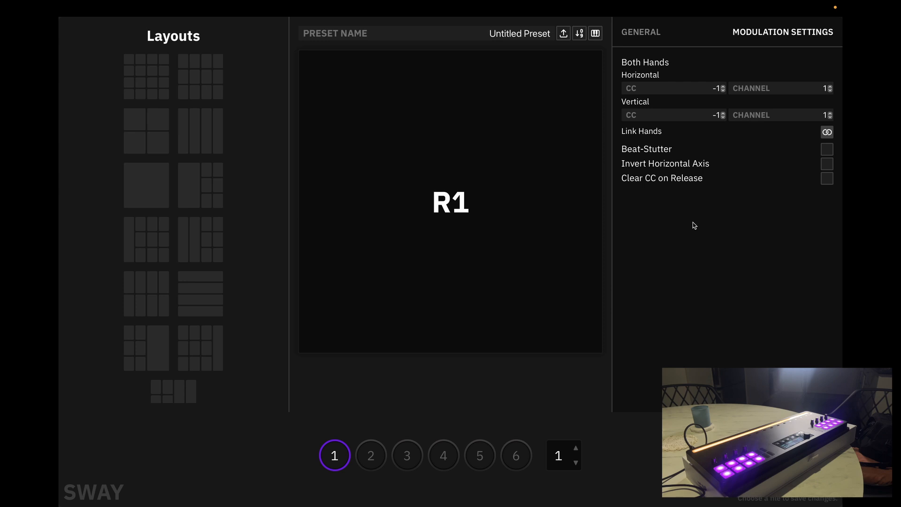
mouse_move(314, 456)
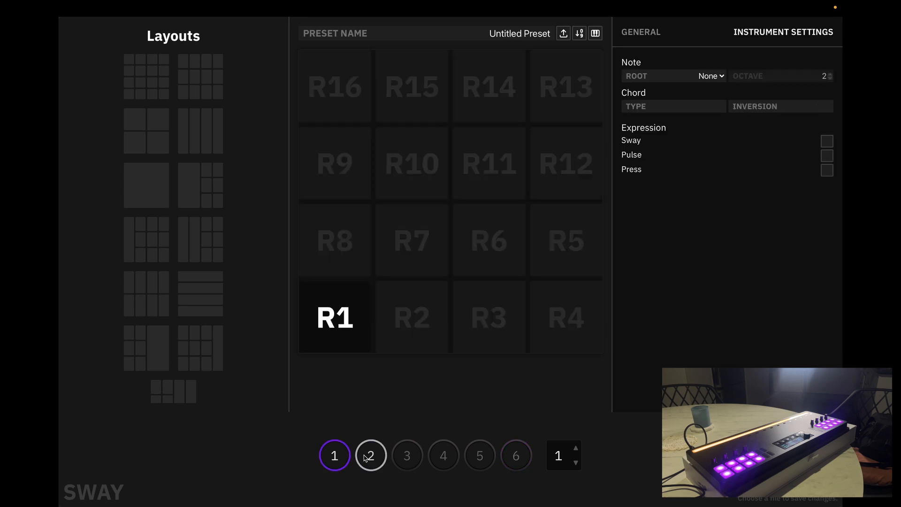
- Select preset slots 4 and 2, then step up to bank 6 (presets 31–36)
left_click(443, 455)
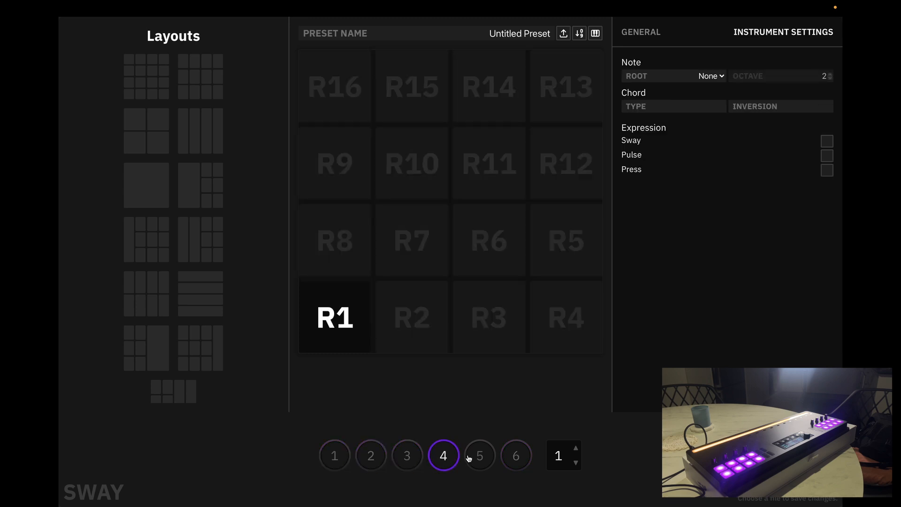
left_click(371, 455)
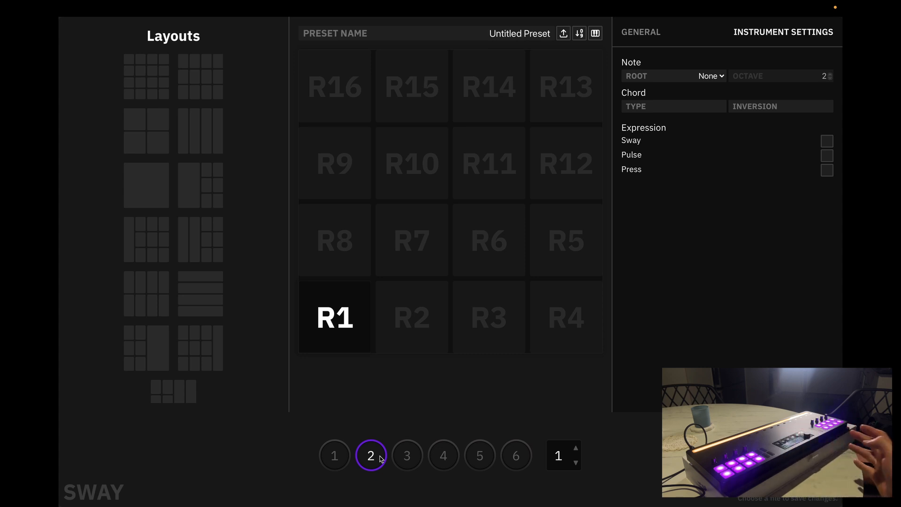
mouse_move(386, 467)
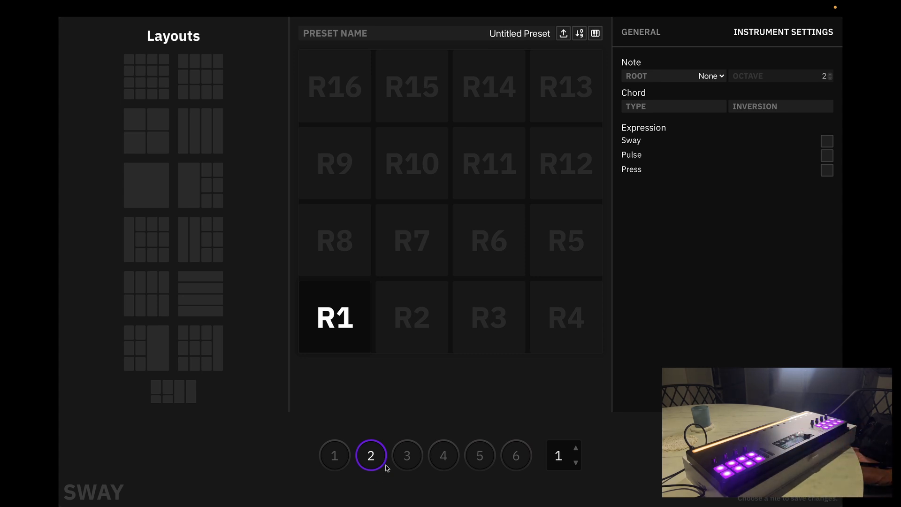
mouse_move(365, 462)
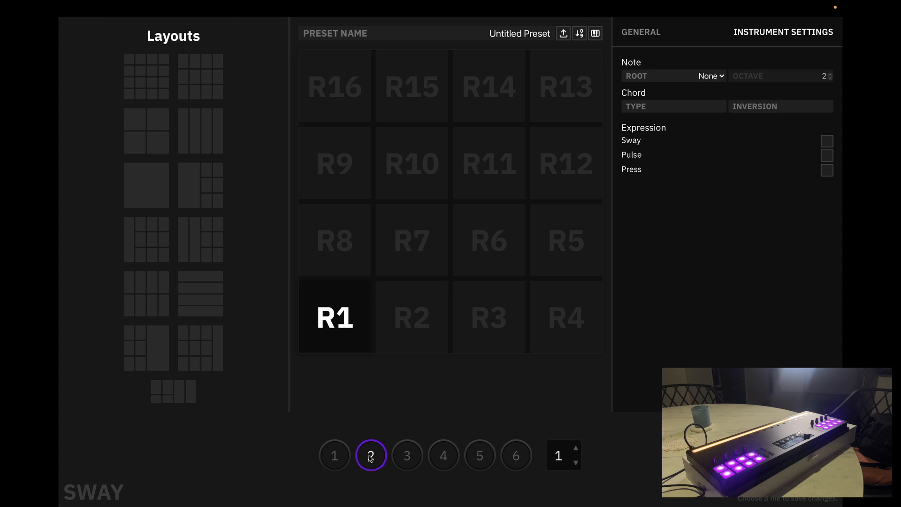
mouse_move(584, 450)
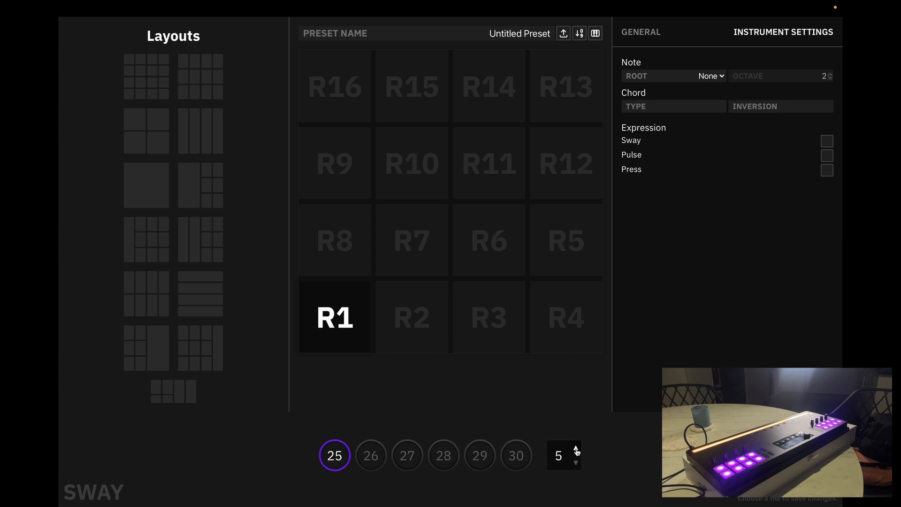
left_click(574, 449)
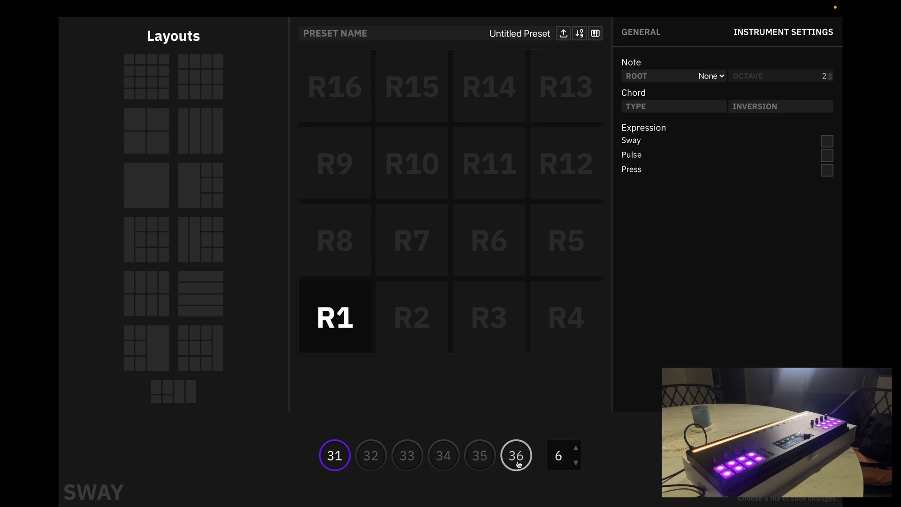